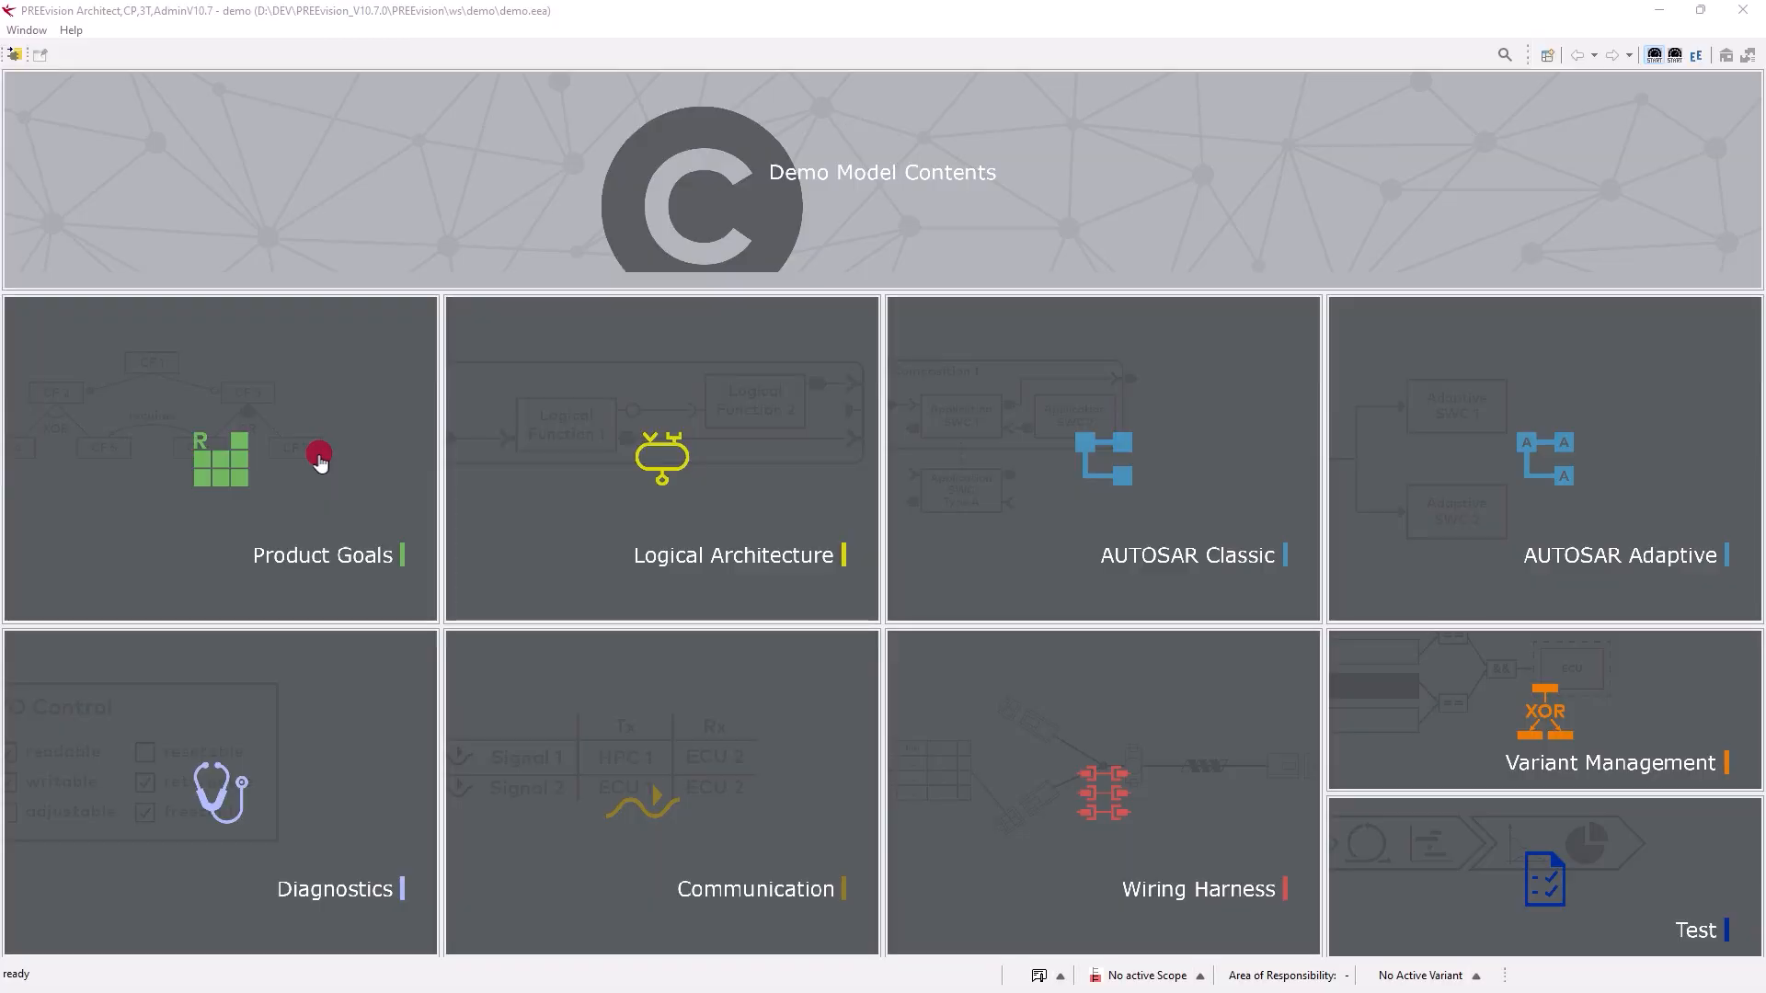
mouse_move(326, 498)
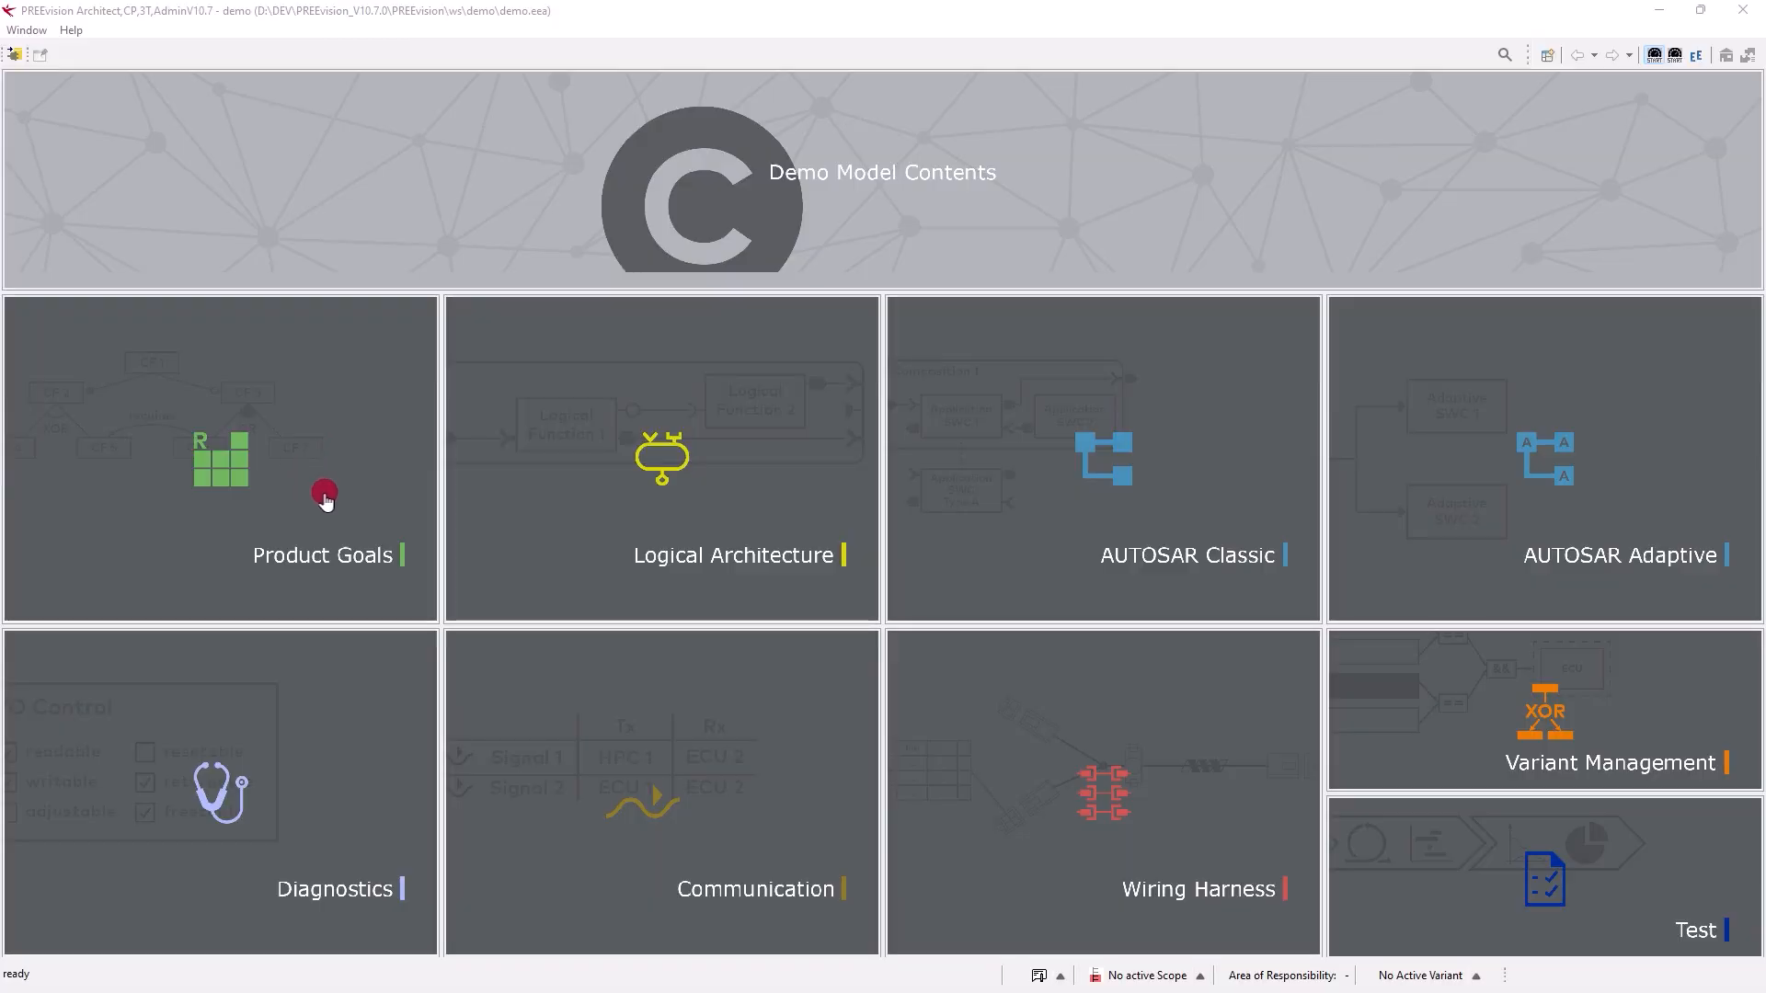
mouse_move(1065, 516)
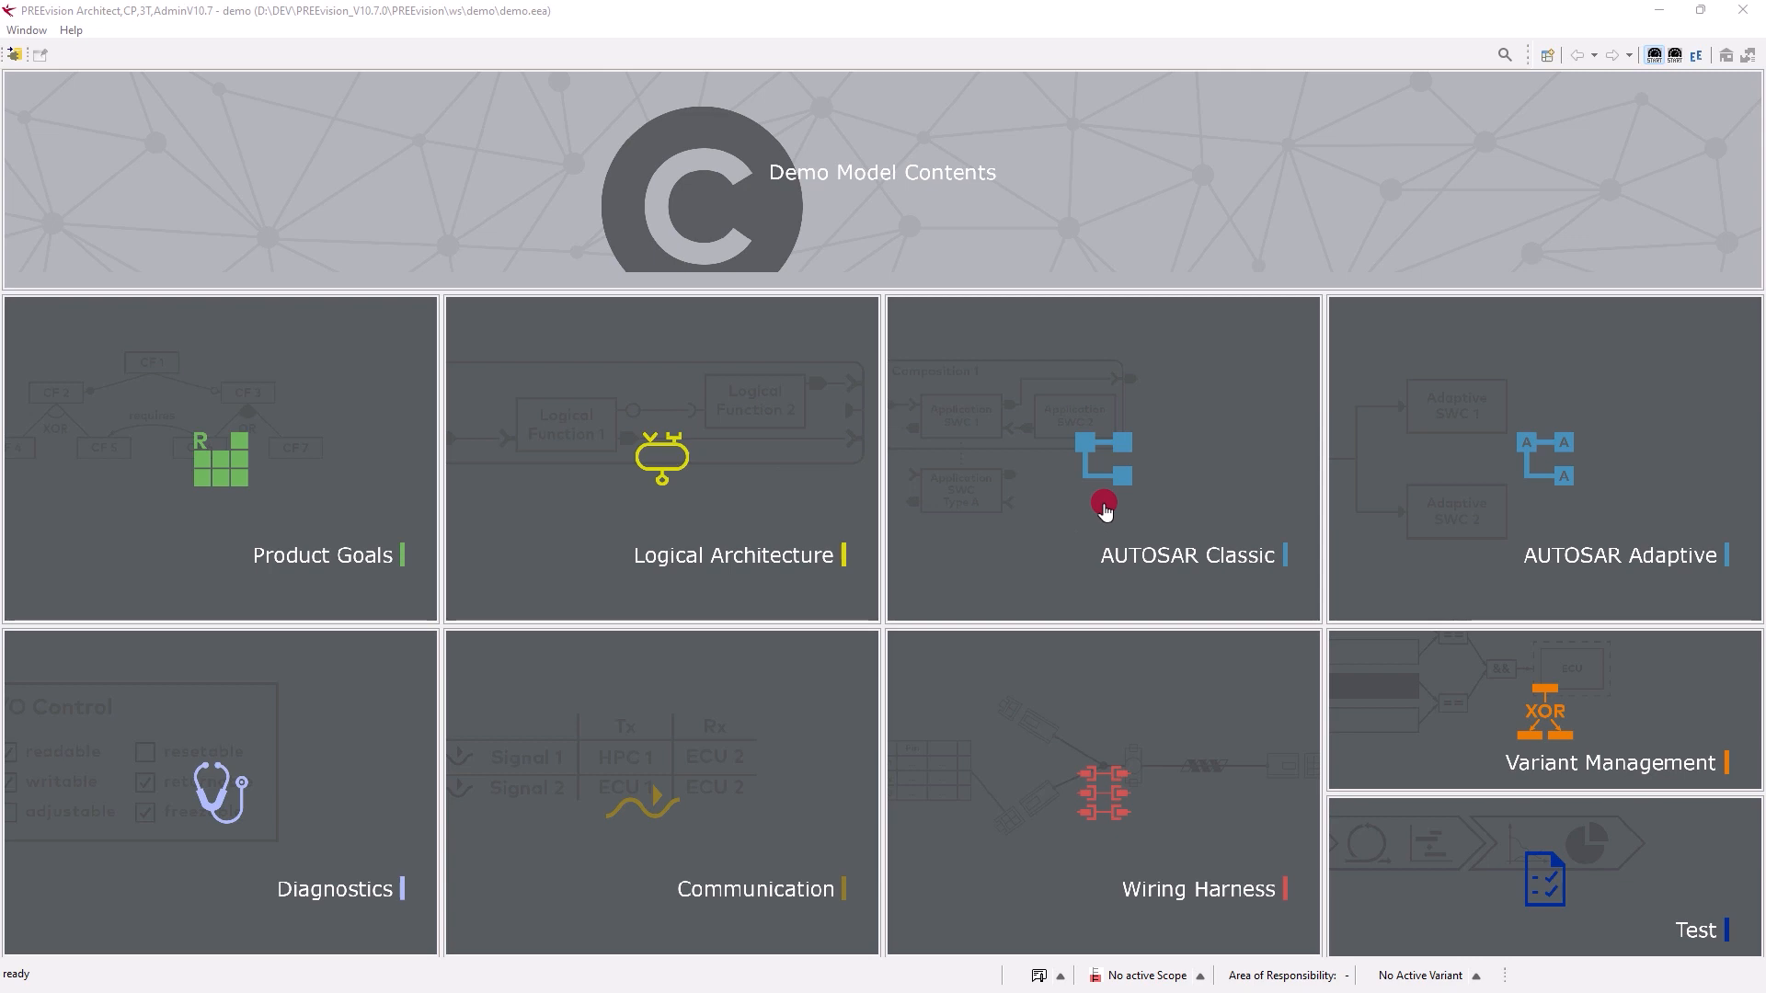
mouse_move(884, 205)
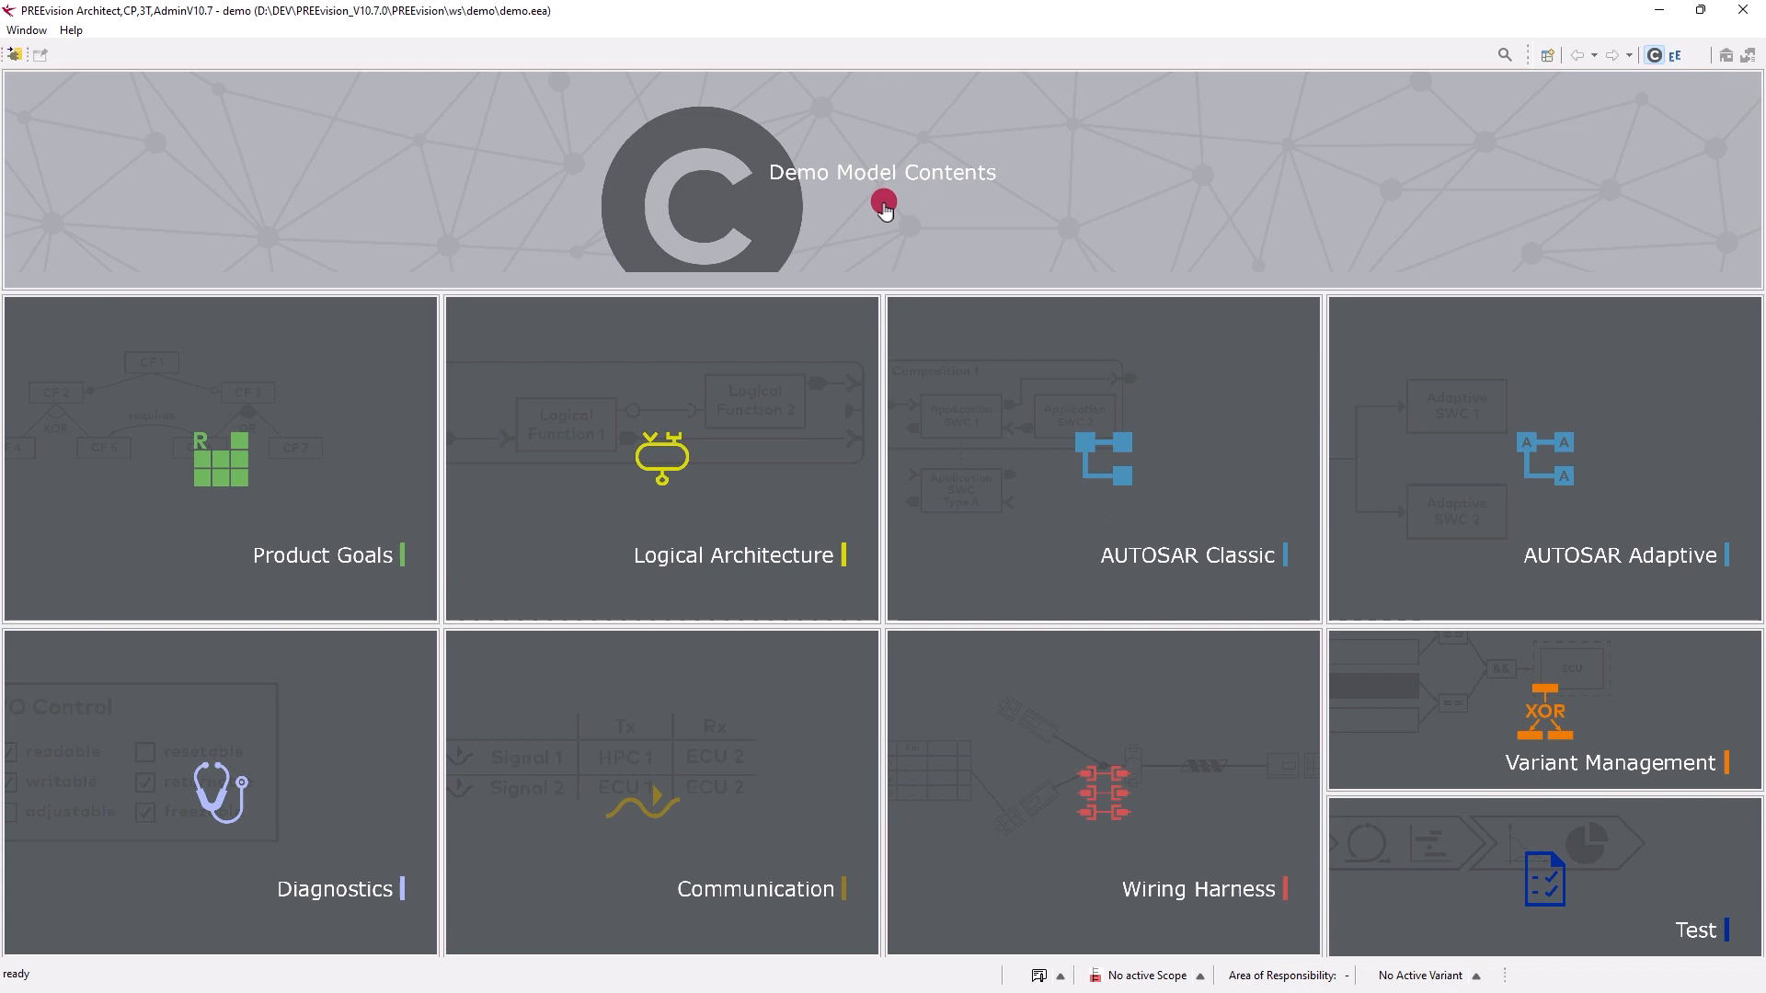
Step: Show the demo model's feature contents and expand the Modeling Examples entries
left_click(883, 207)
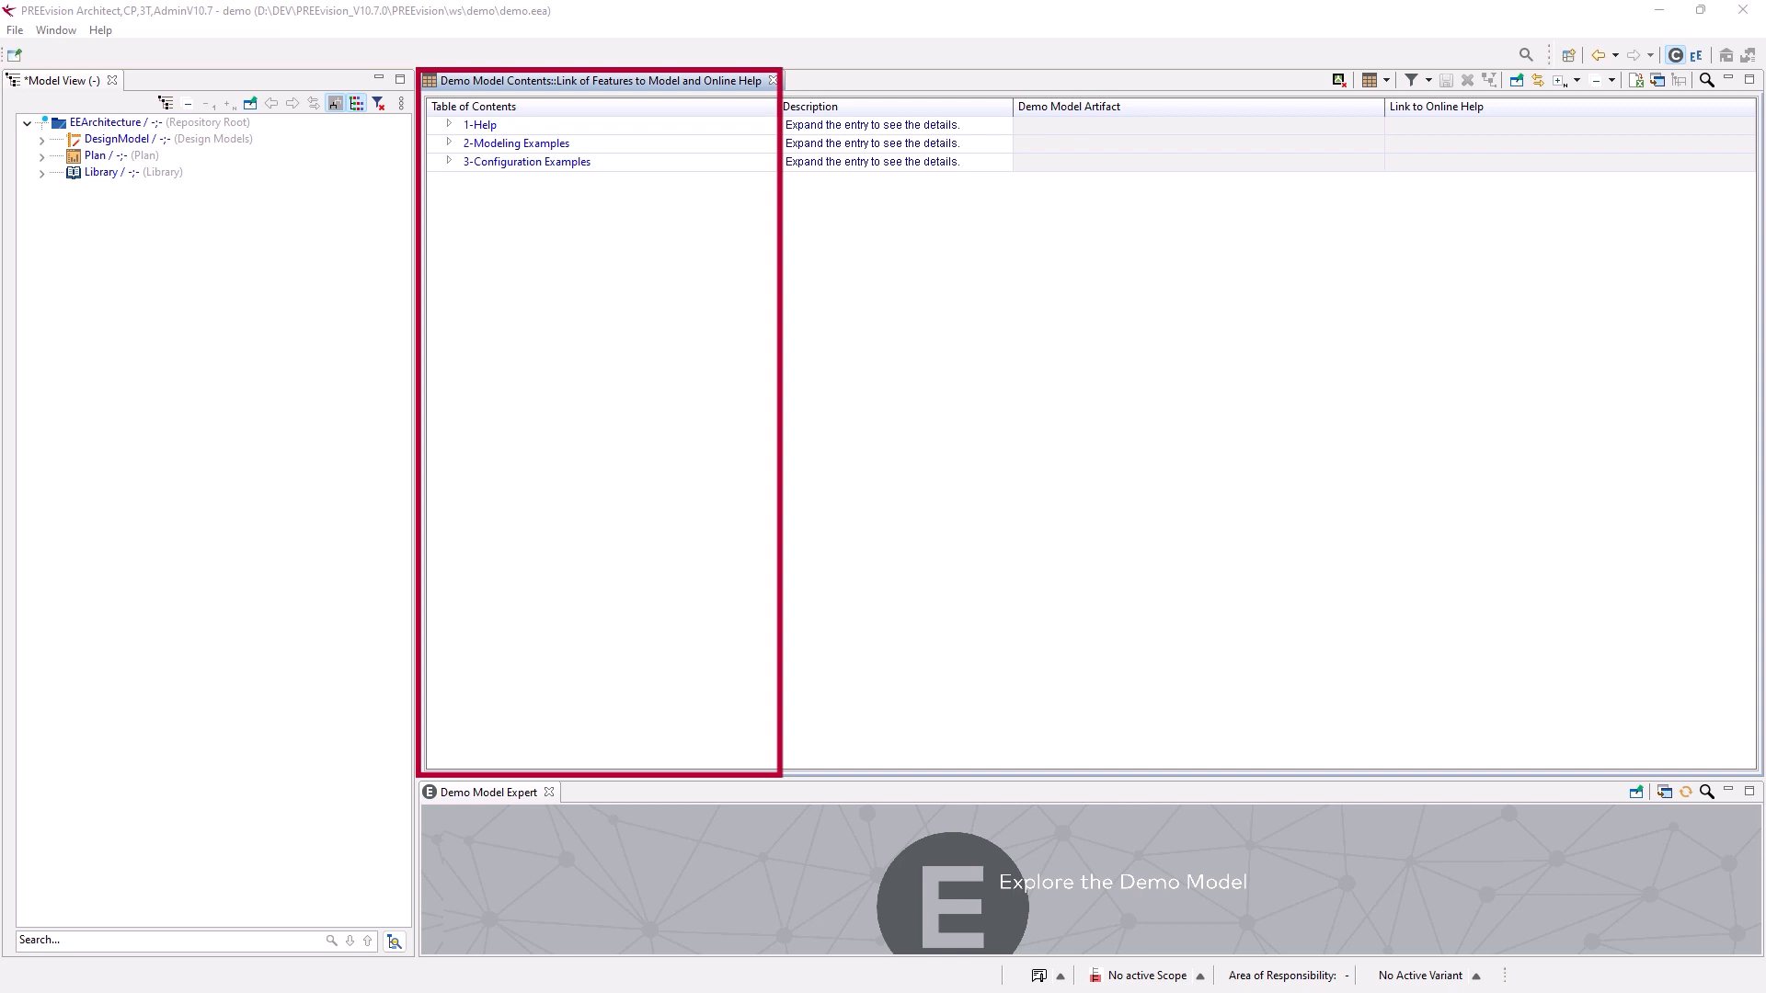
left_click(448, 143)
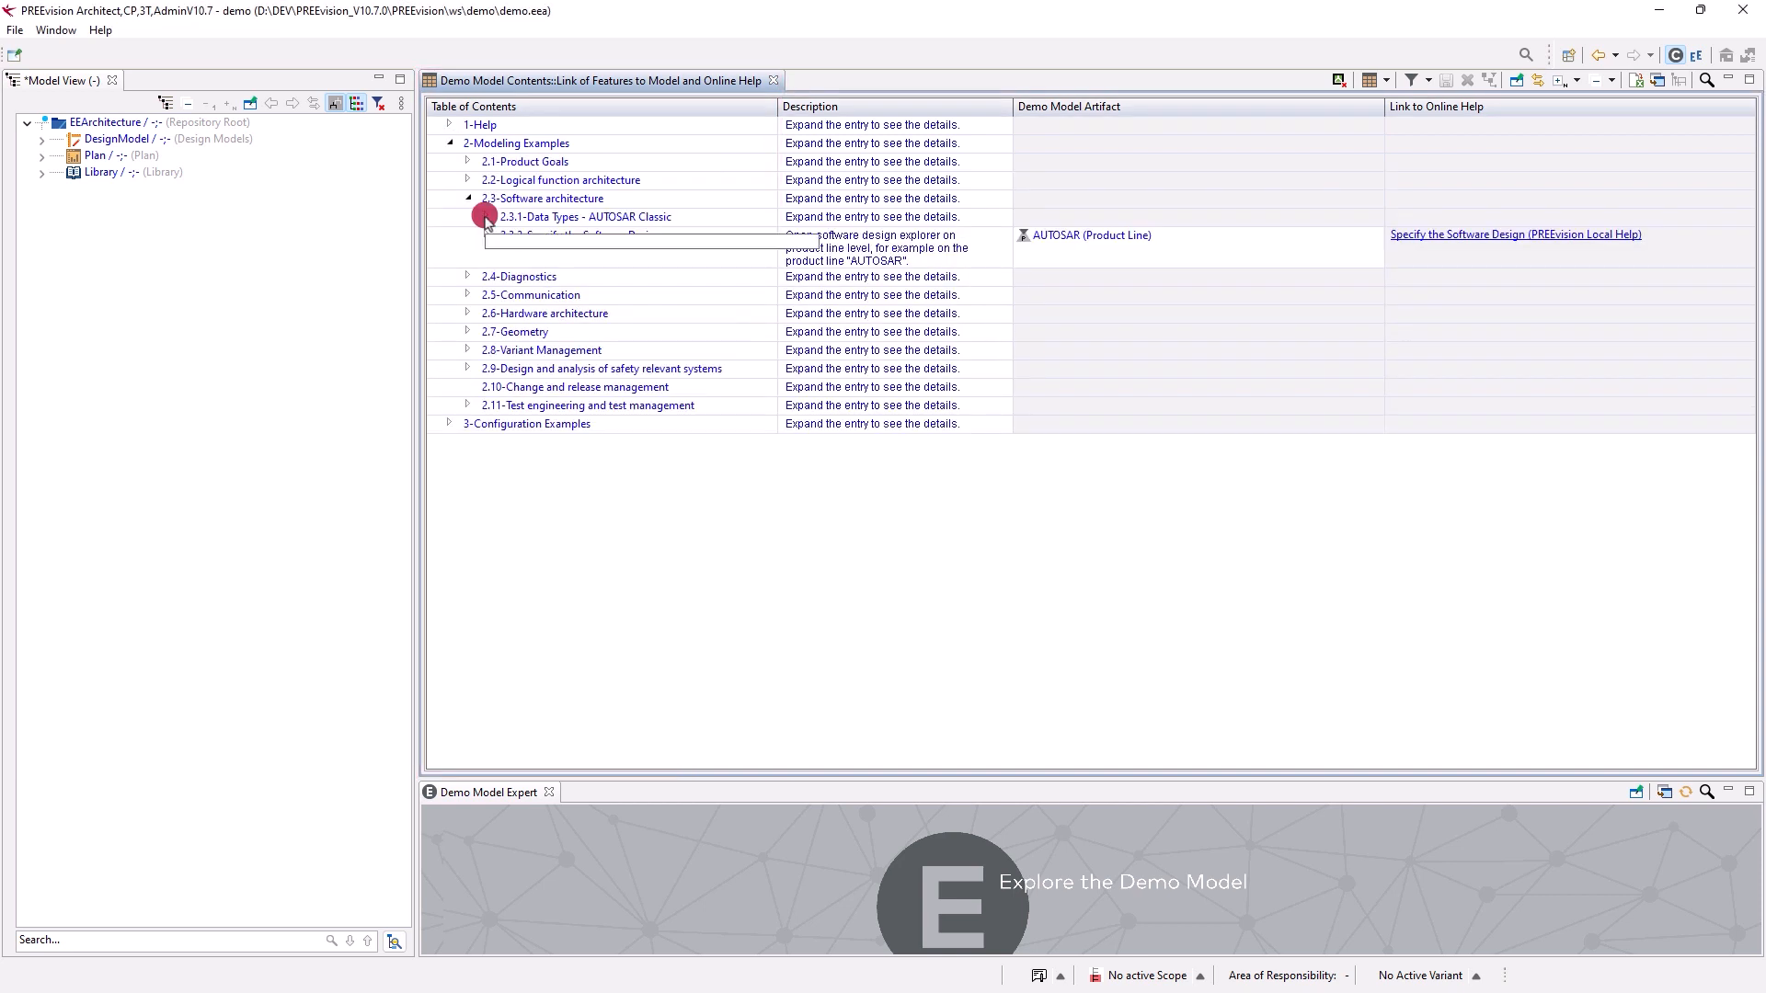
Step: Expand Data Types - AUTOSAR Classic and locate the ApplicationDataTypes package in the model tree
left_click(467, 216)
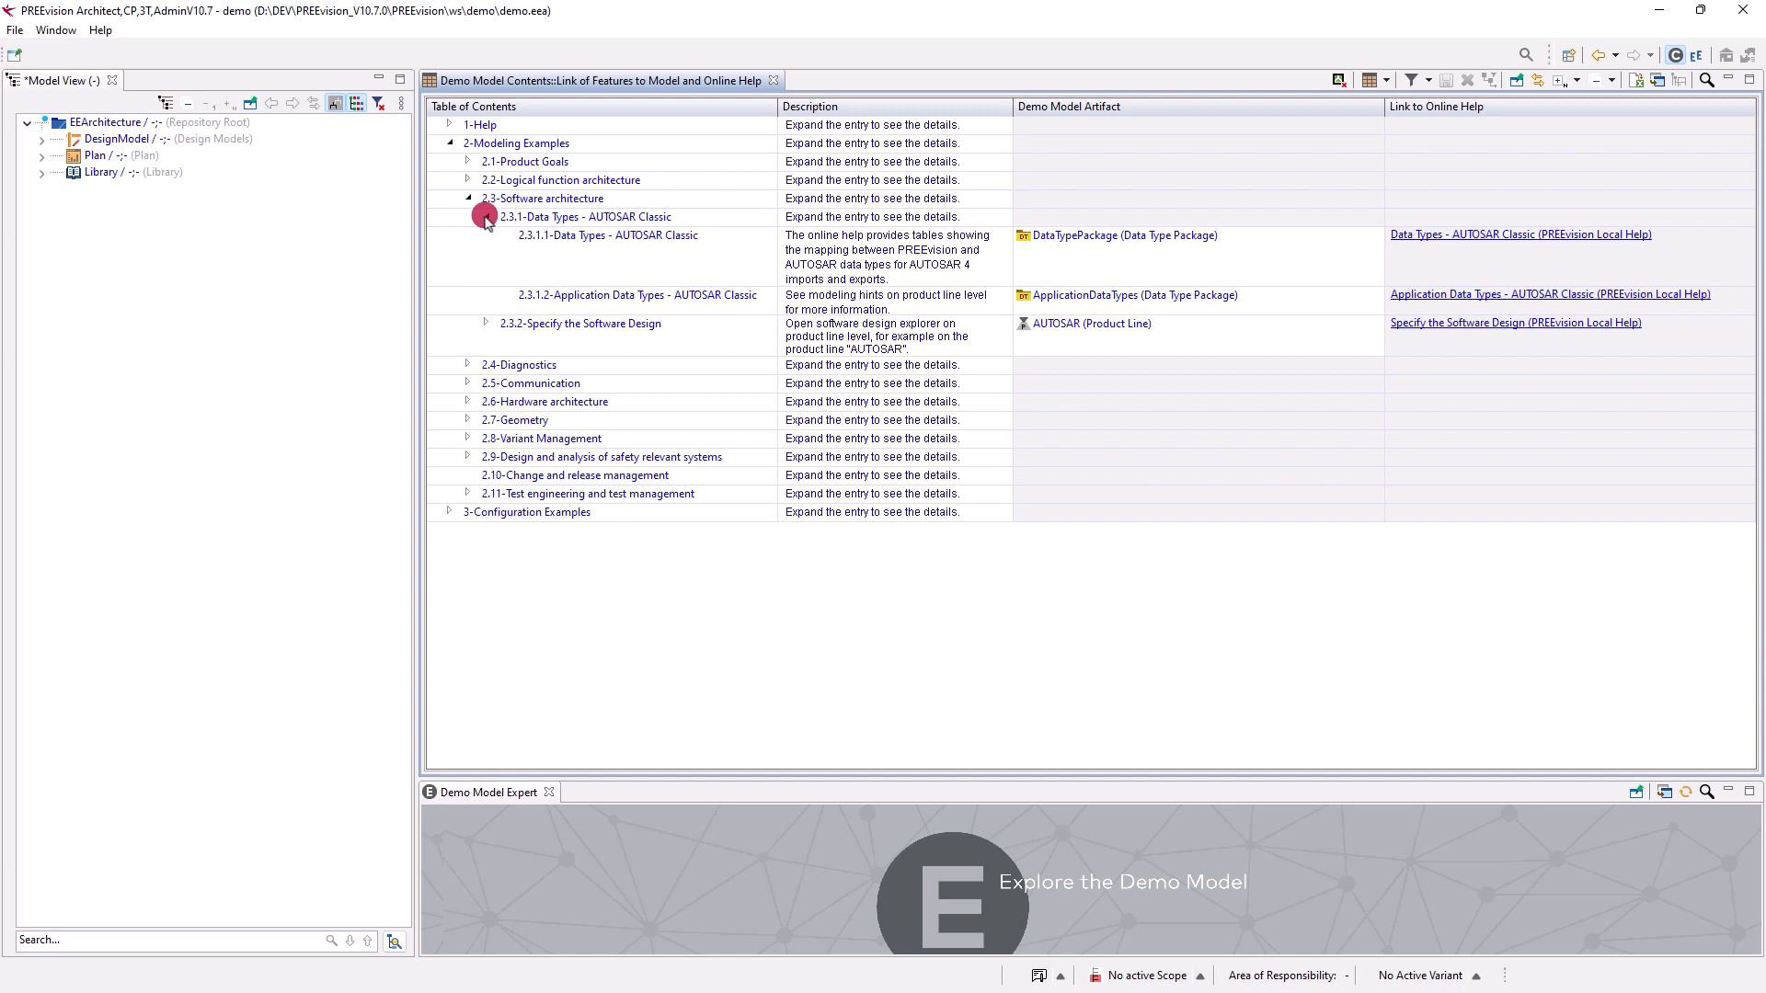
left_click(485, 216)
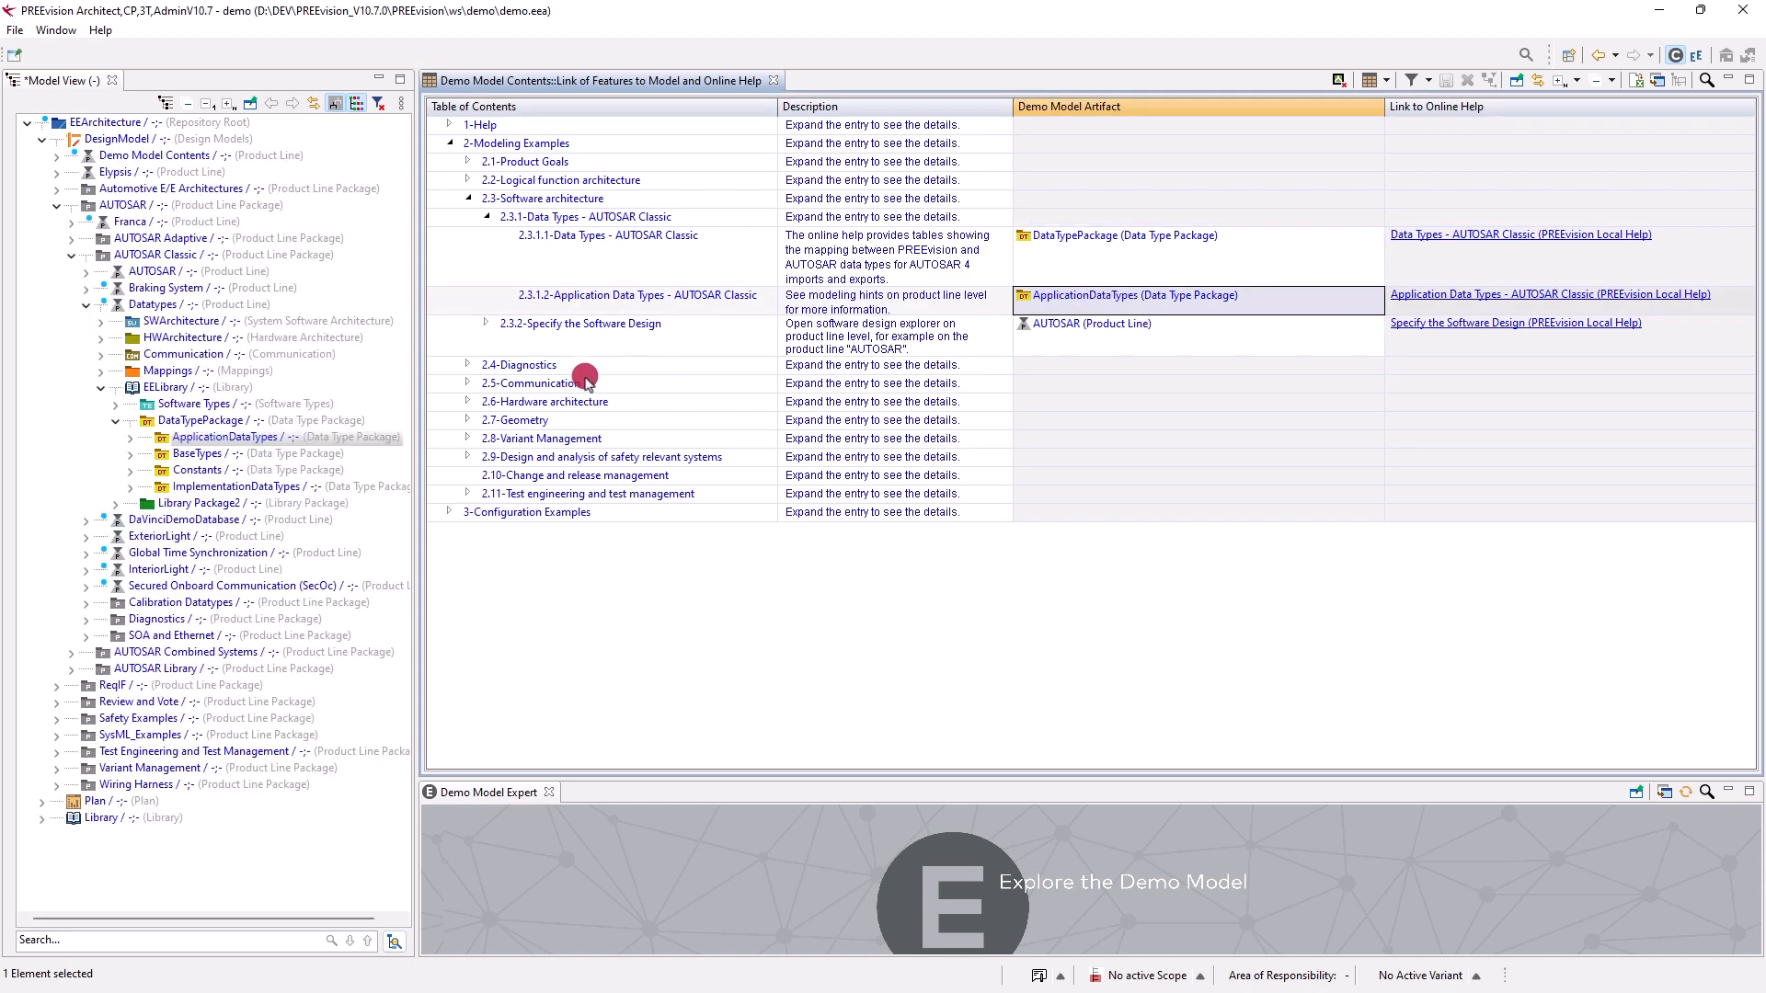
mouse_move(366, 439)
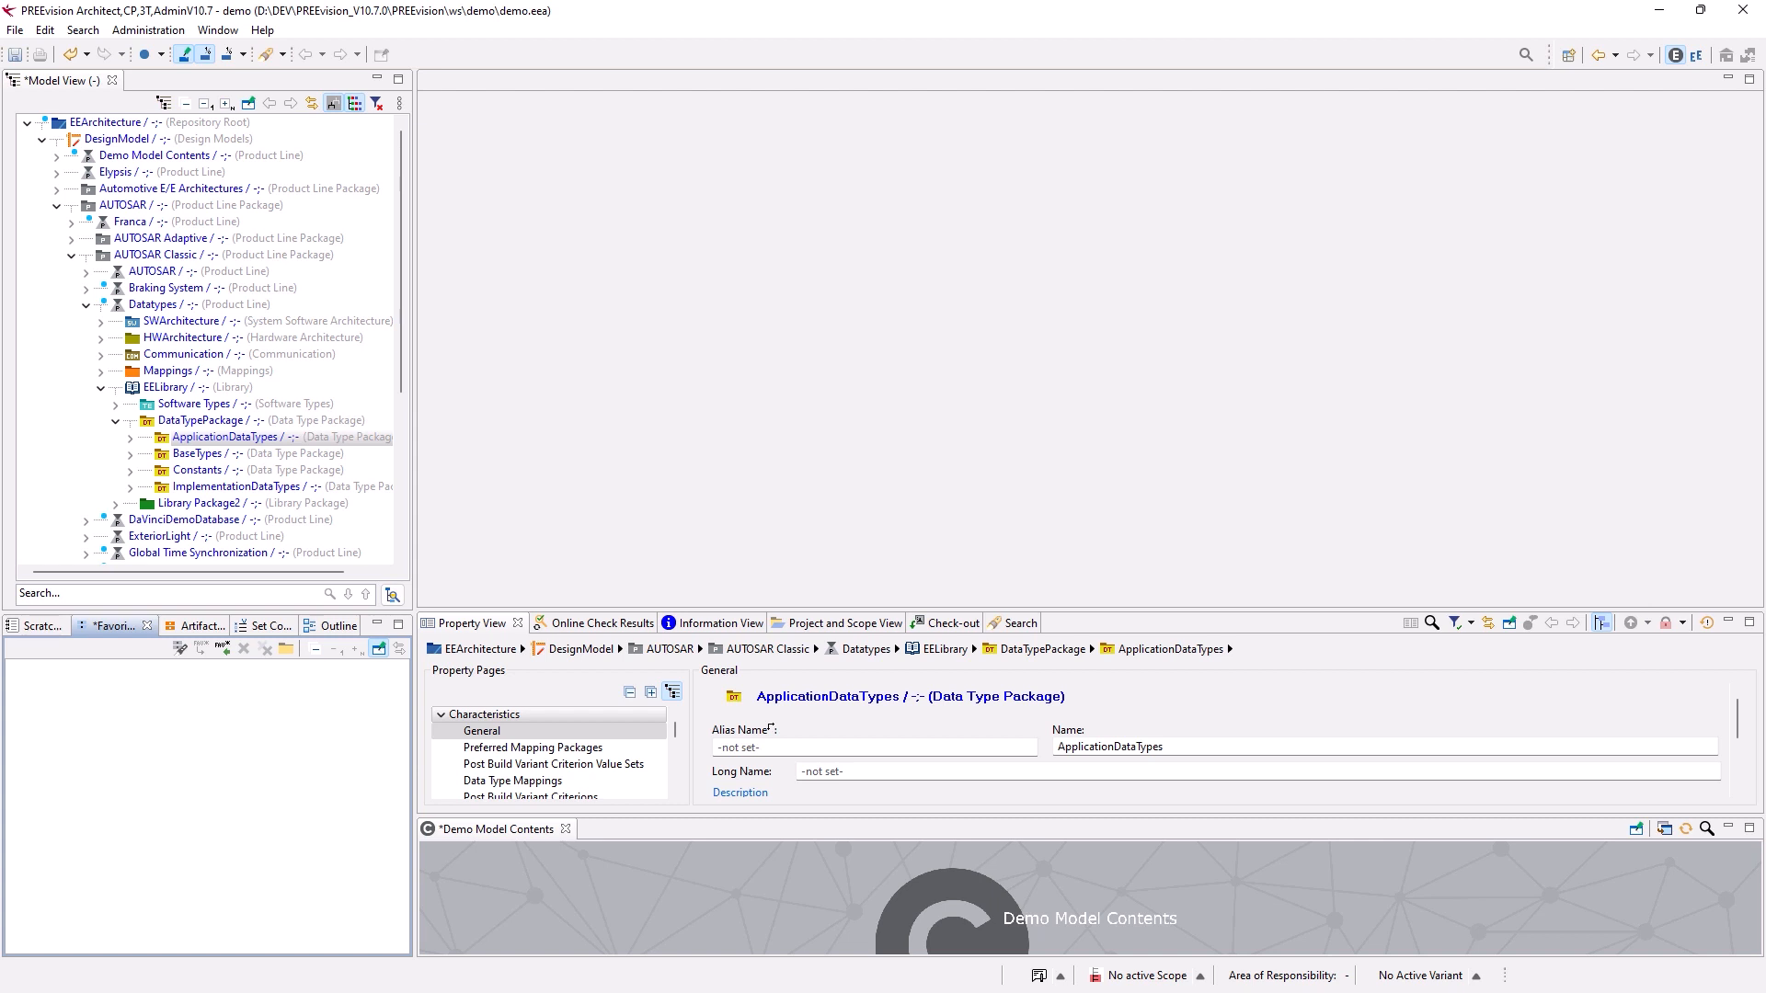
Step: Expand ApplicationDataTypes and ApplicationValueTypes and select VehicleSpeed [Kmh] to view its properties
left_click(145, 437)
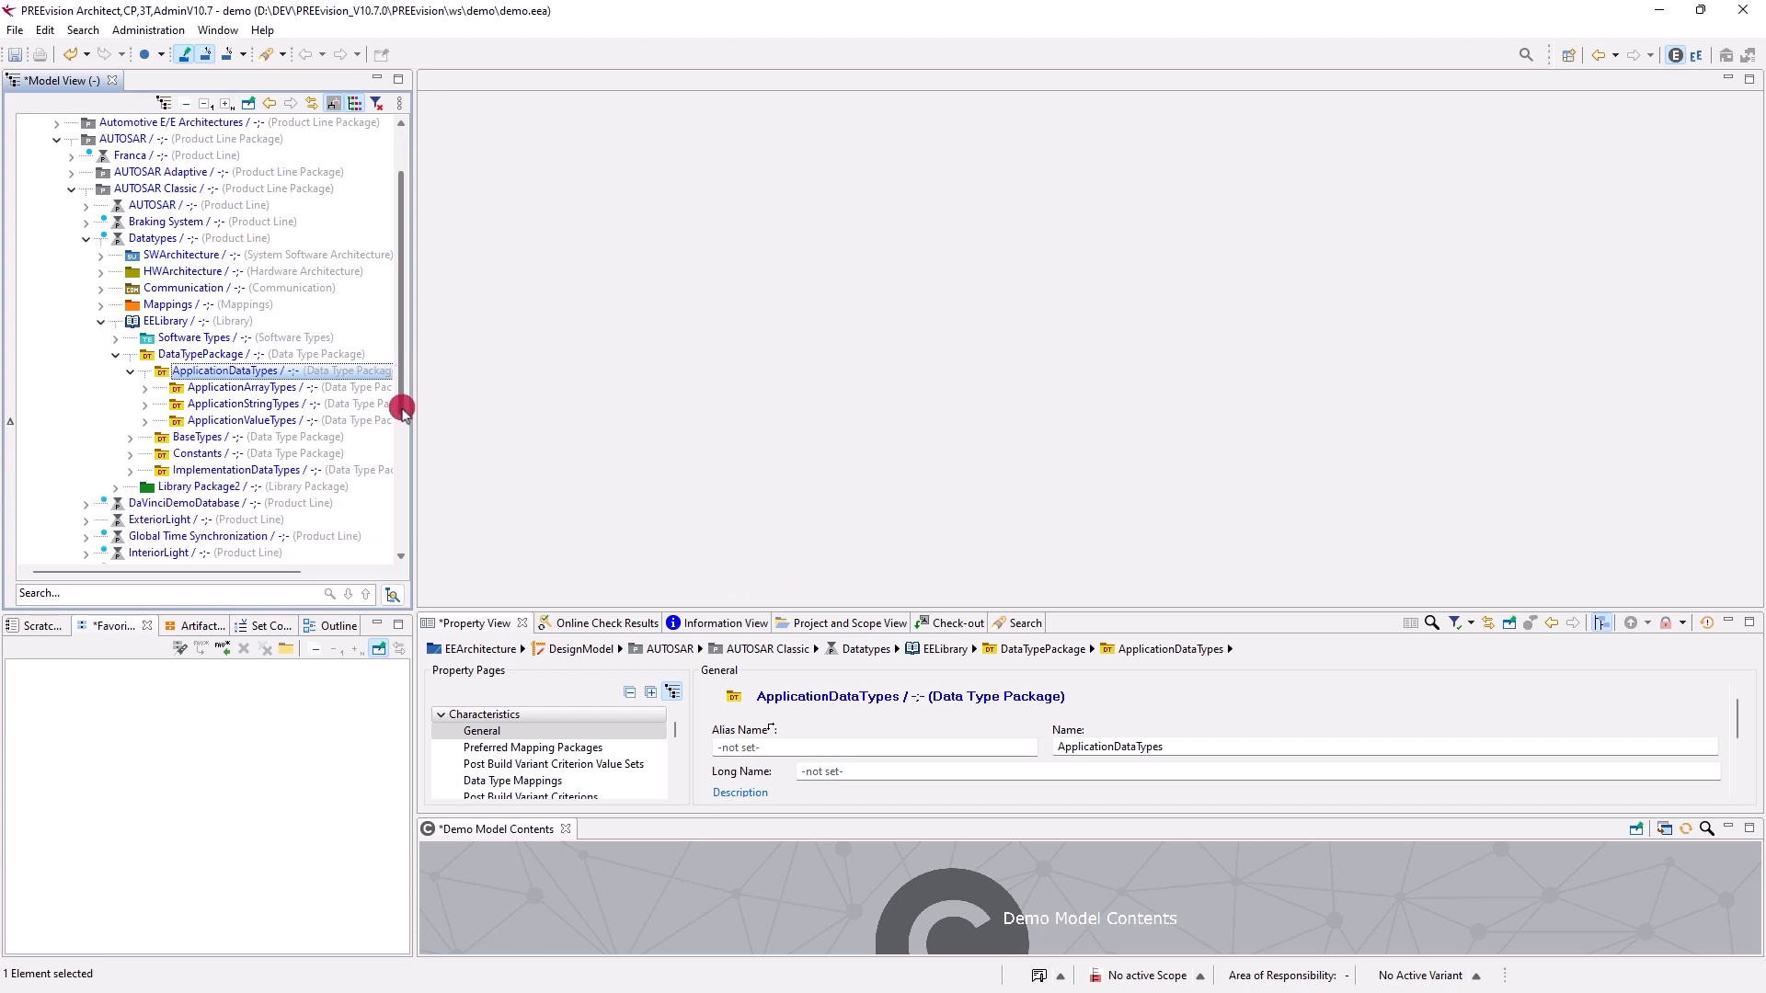
scroll("down", 3)
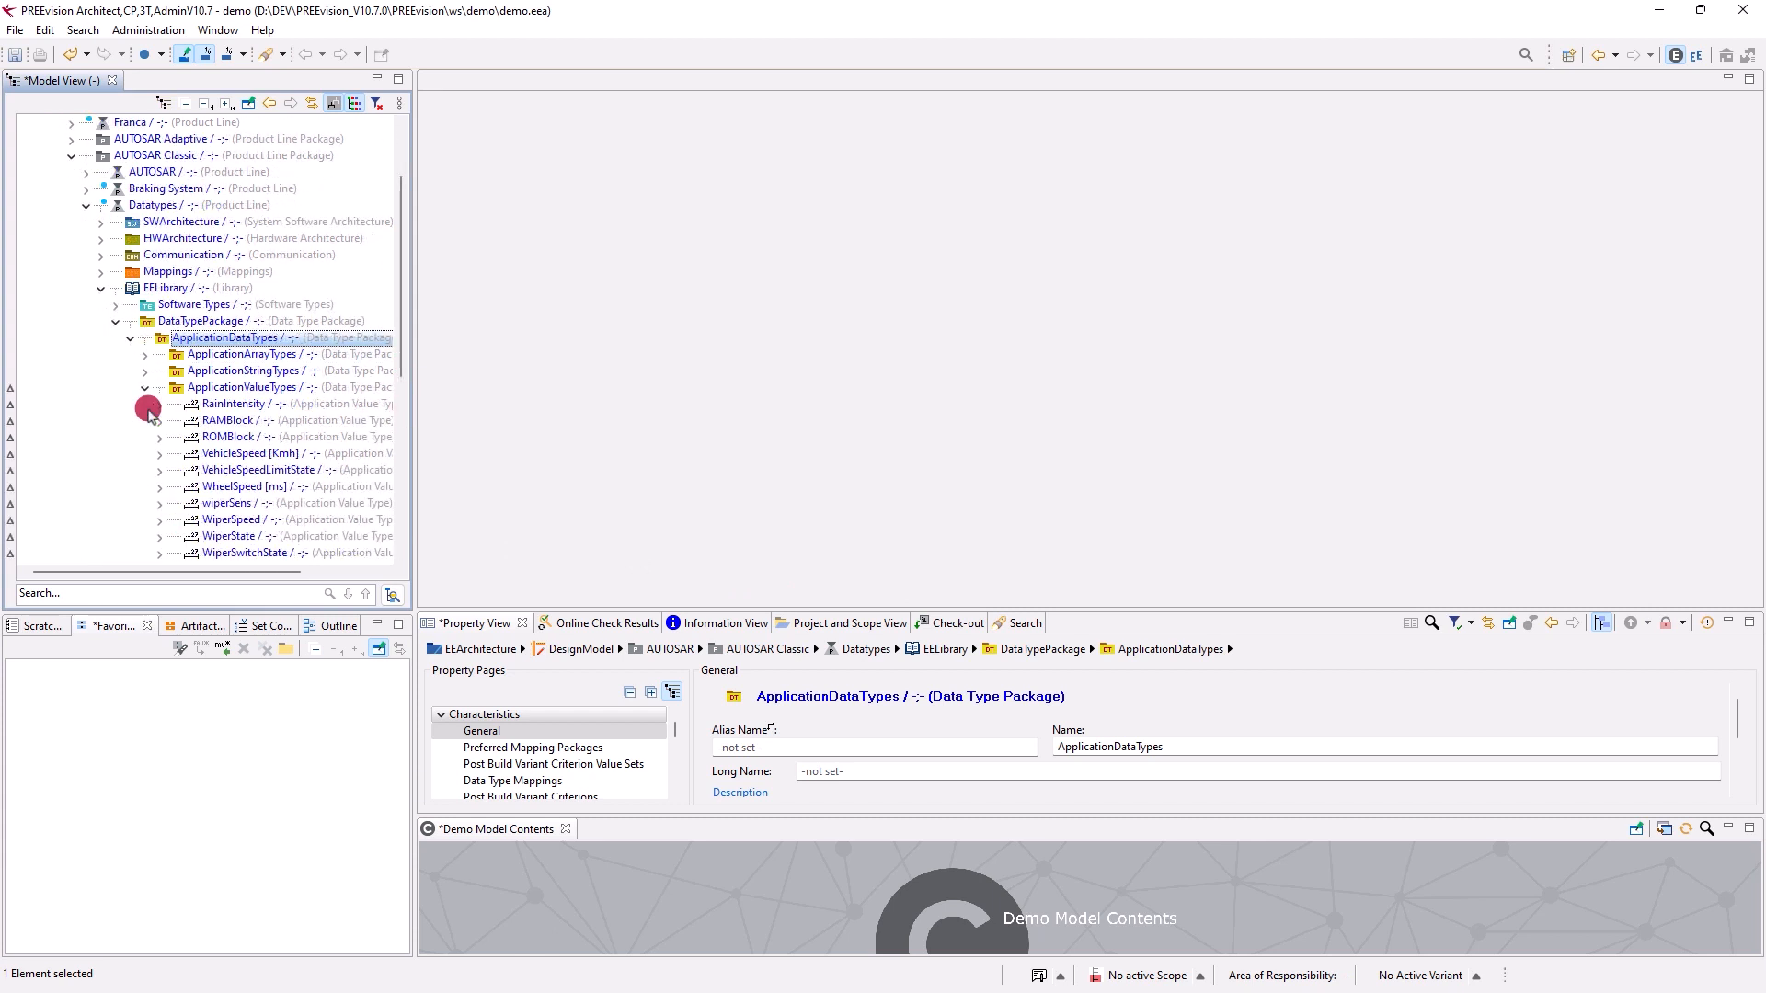
left_click(243, 453)
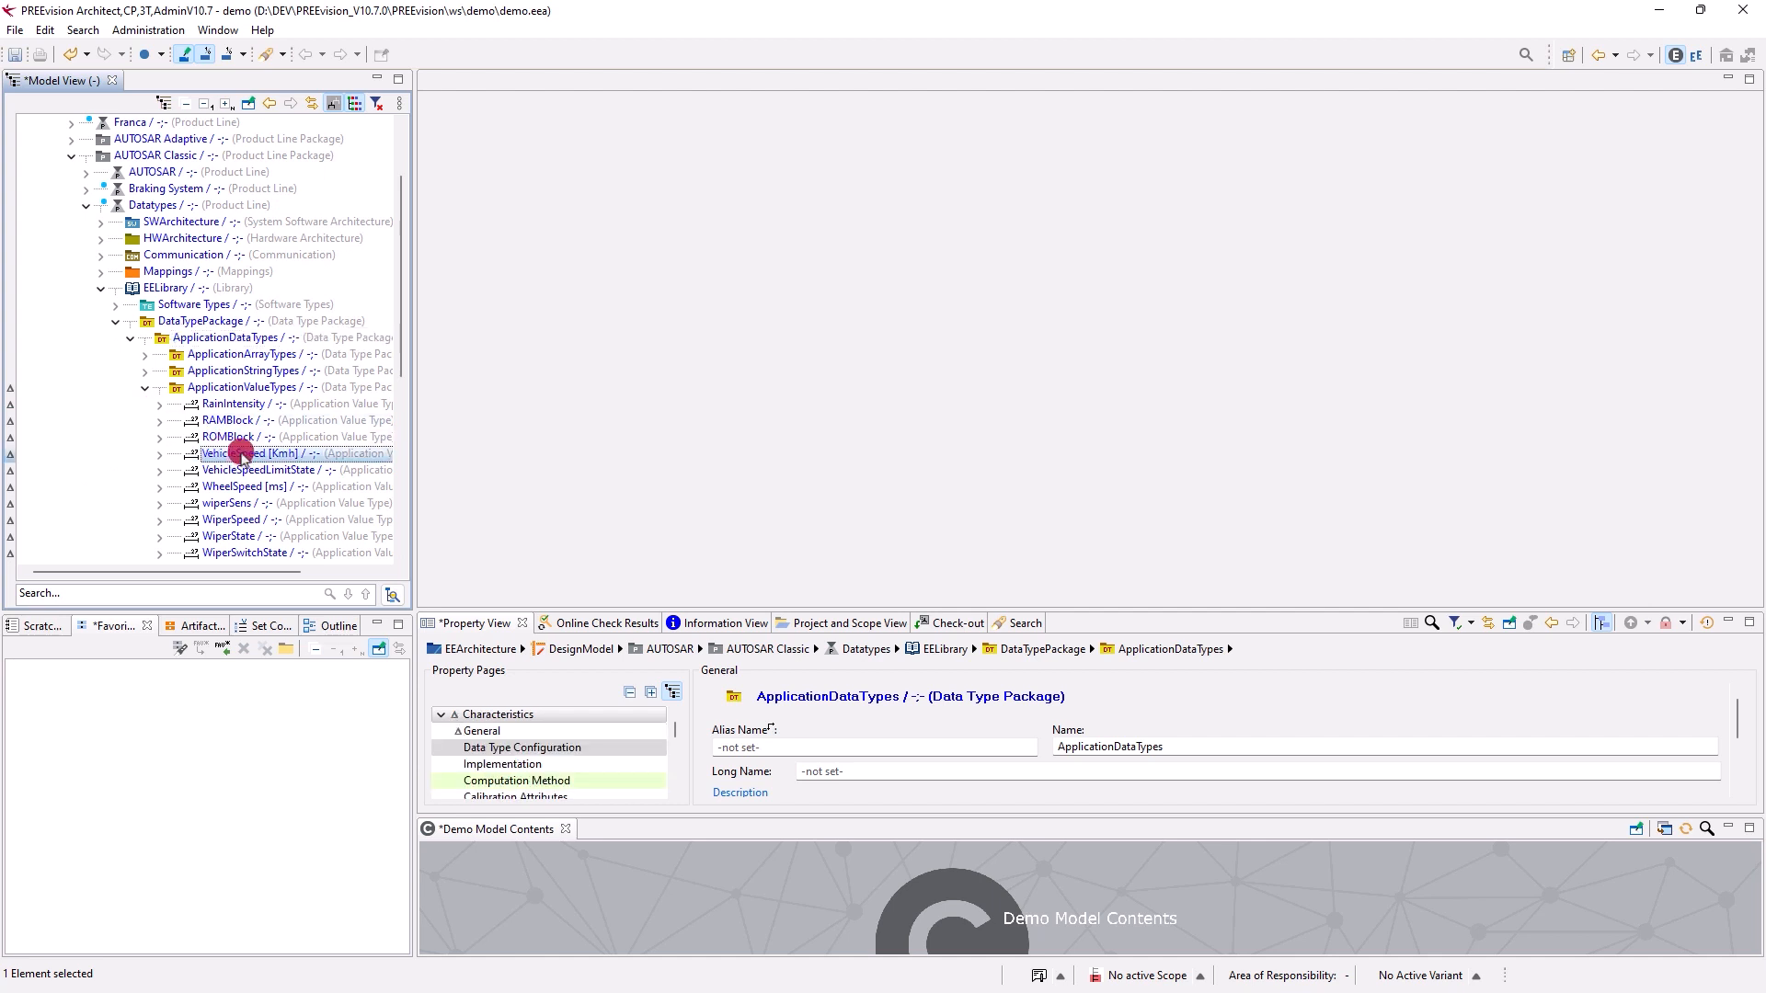
left_click(243, 452)
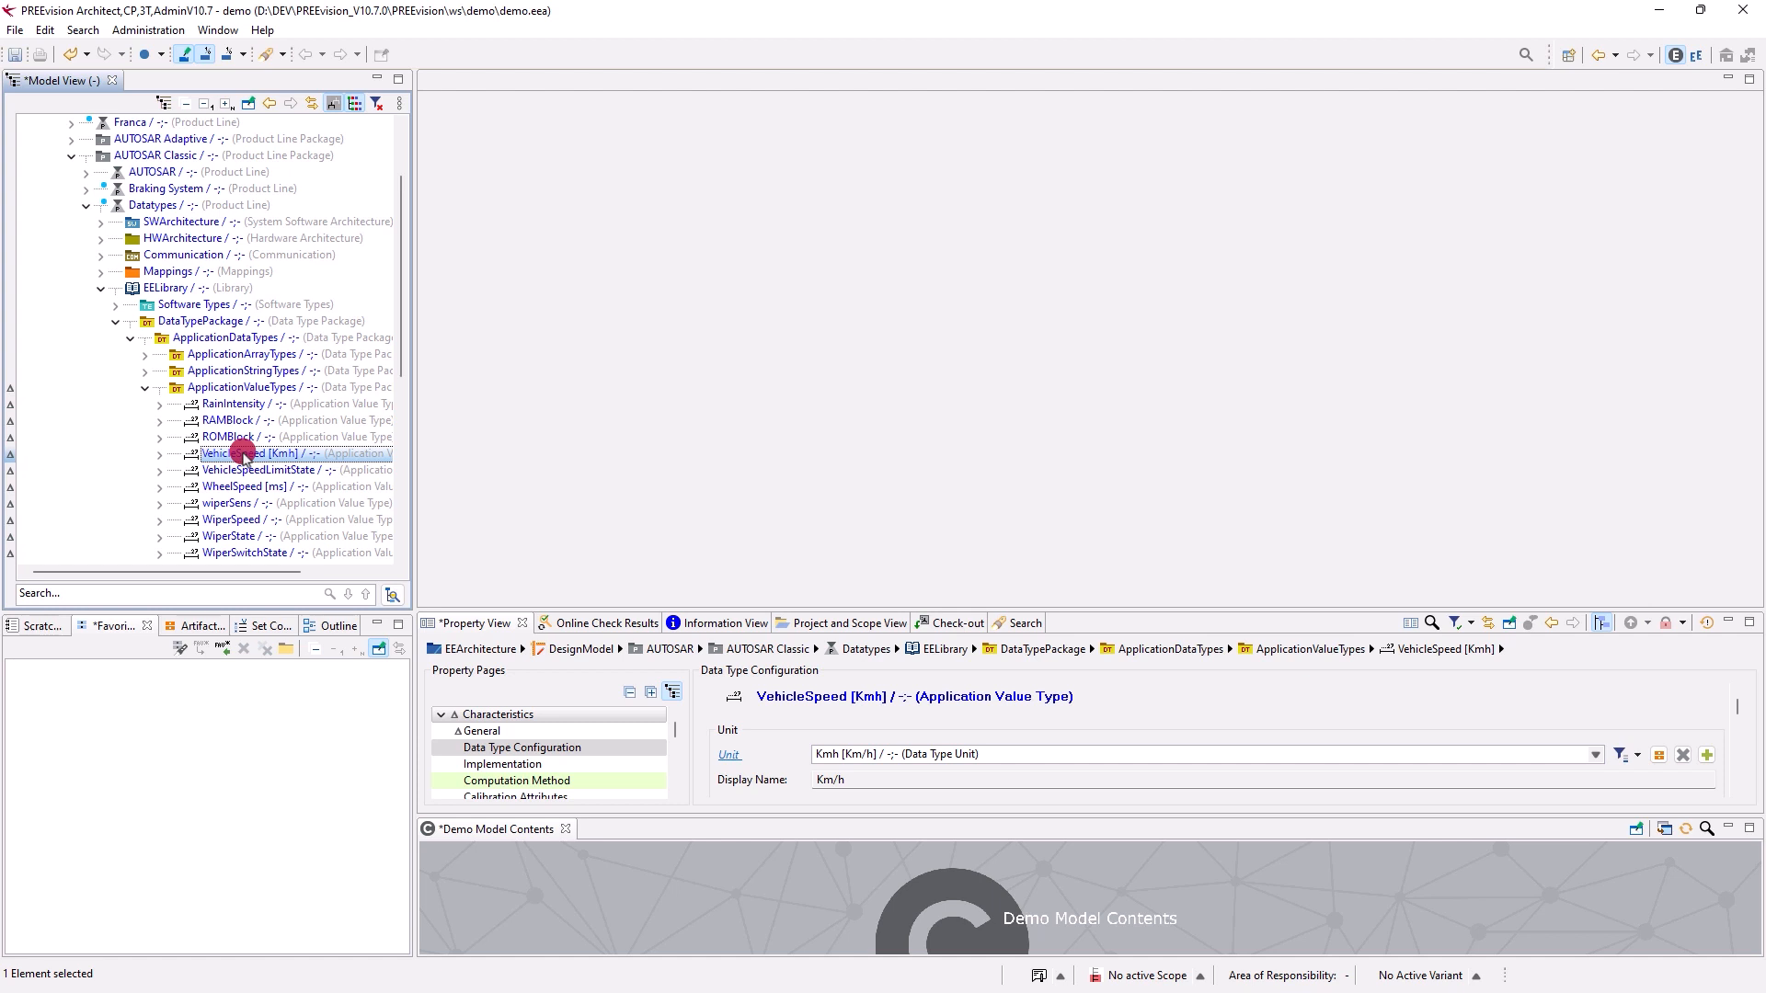
Step: Bring up VehicleSpeed [Kmh] in the Data Type Editor with its general parameters
double_click(244, 453)
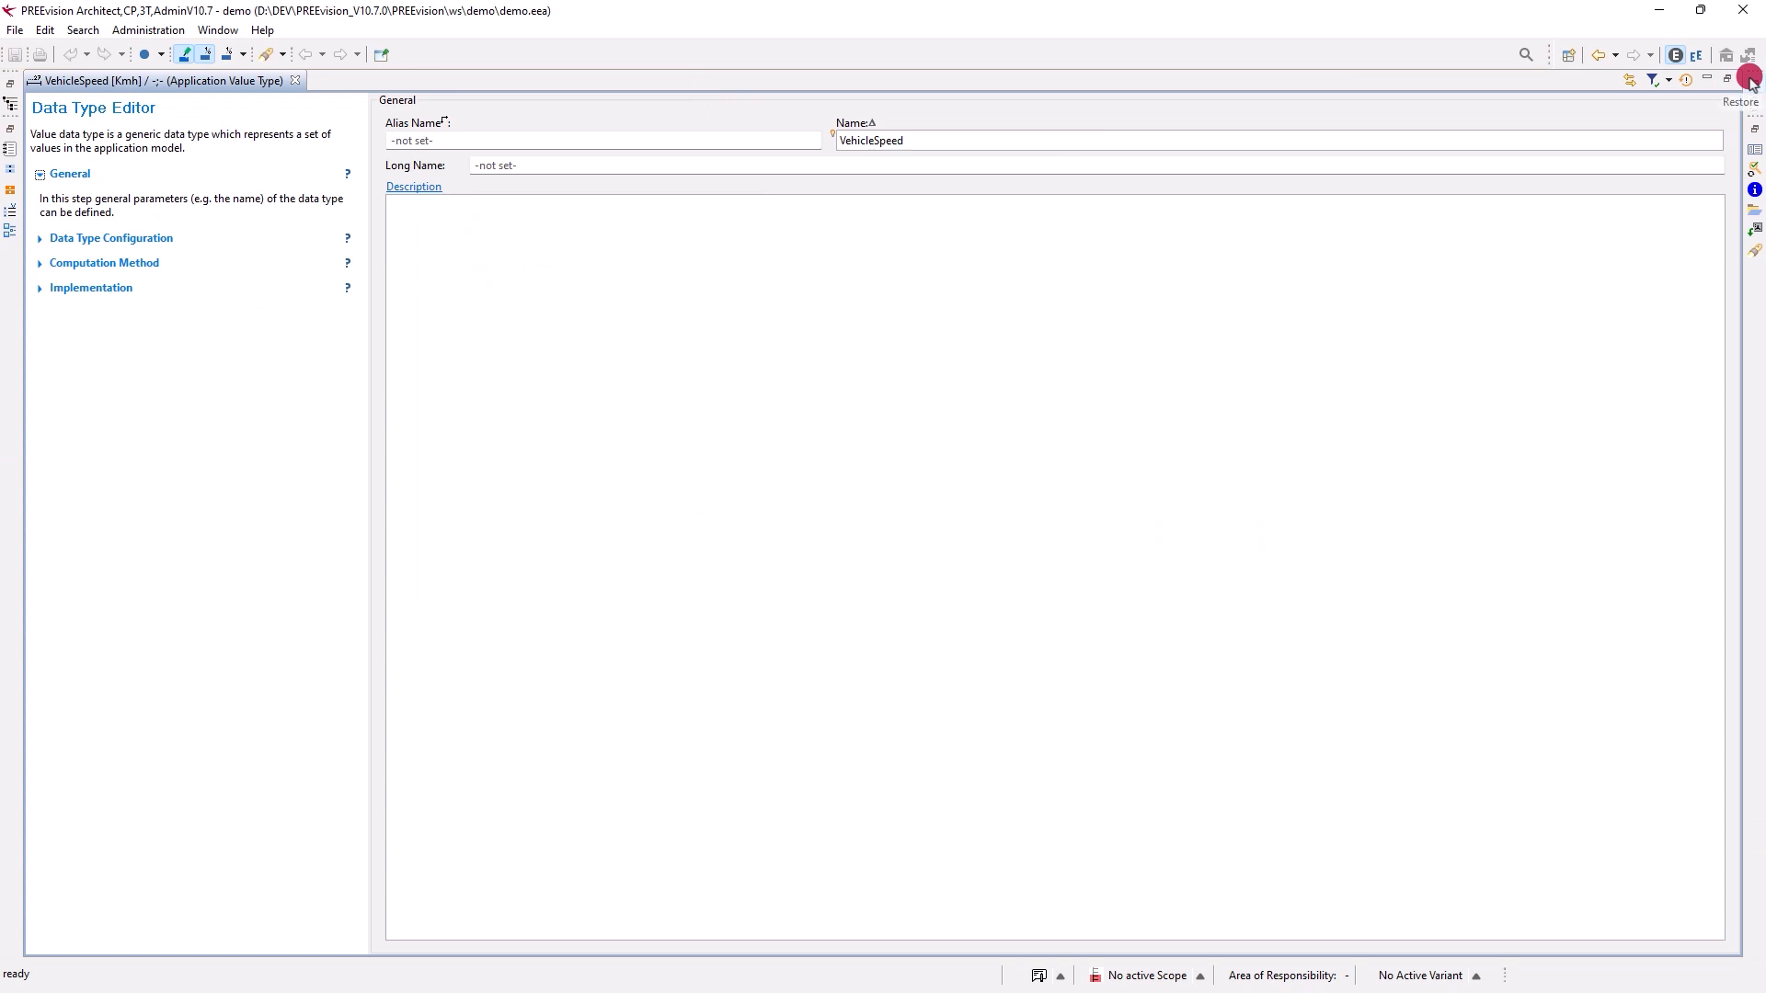
mouse_move(247, 146)
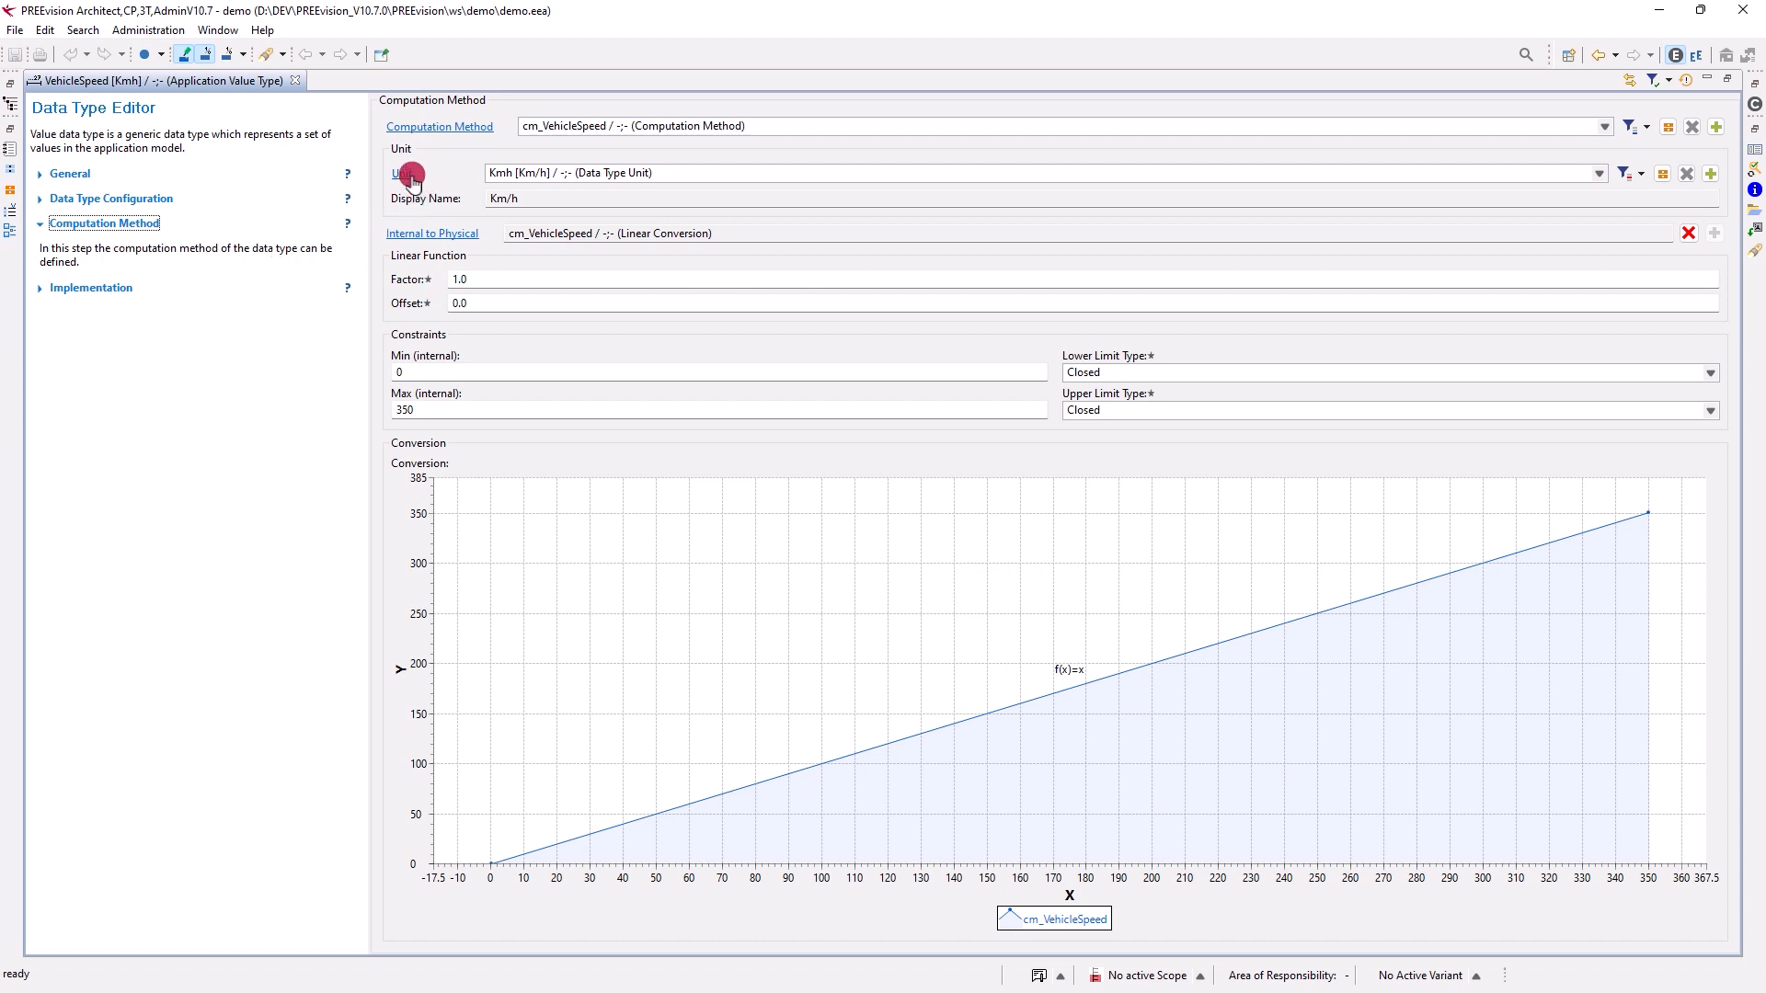
mouse_move(405, 450)
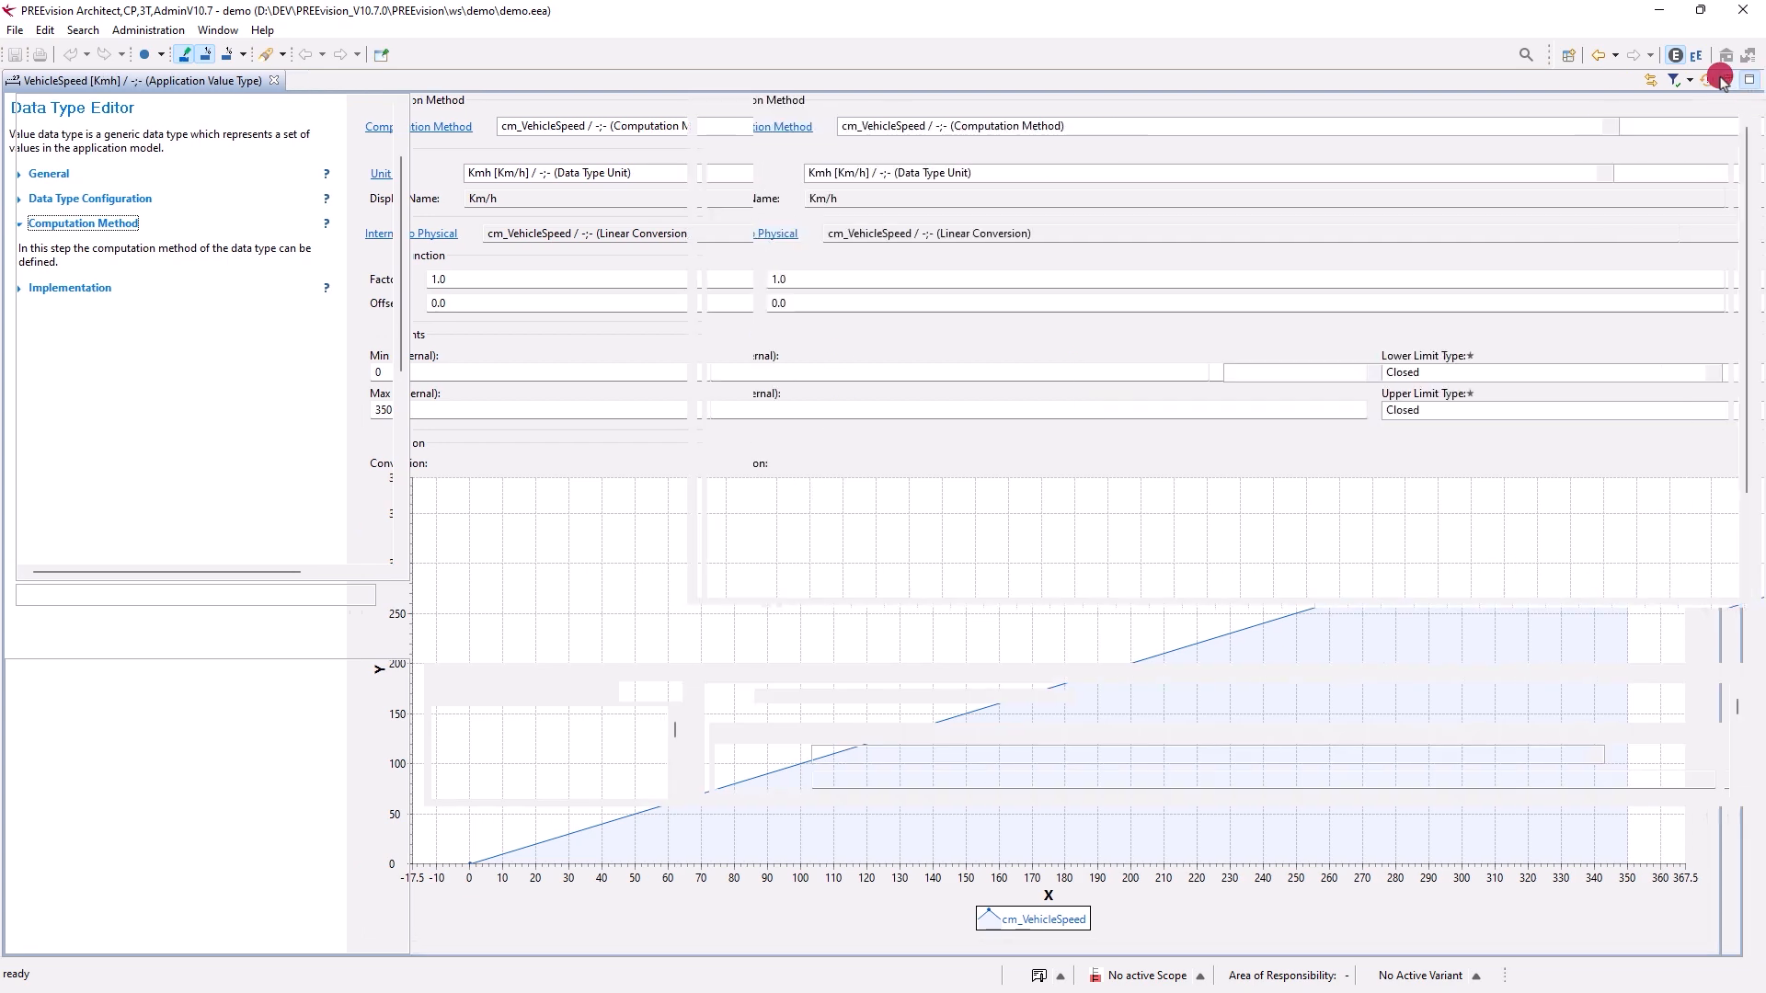
Step: Restore the maximized Data Type Editor beside the model tree and property view
left_click(1721, 76)
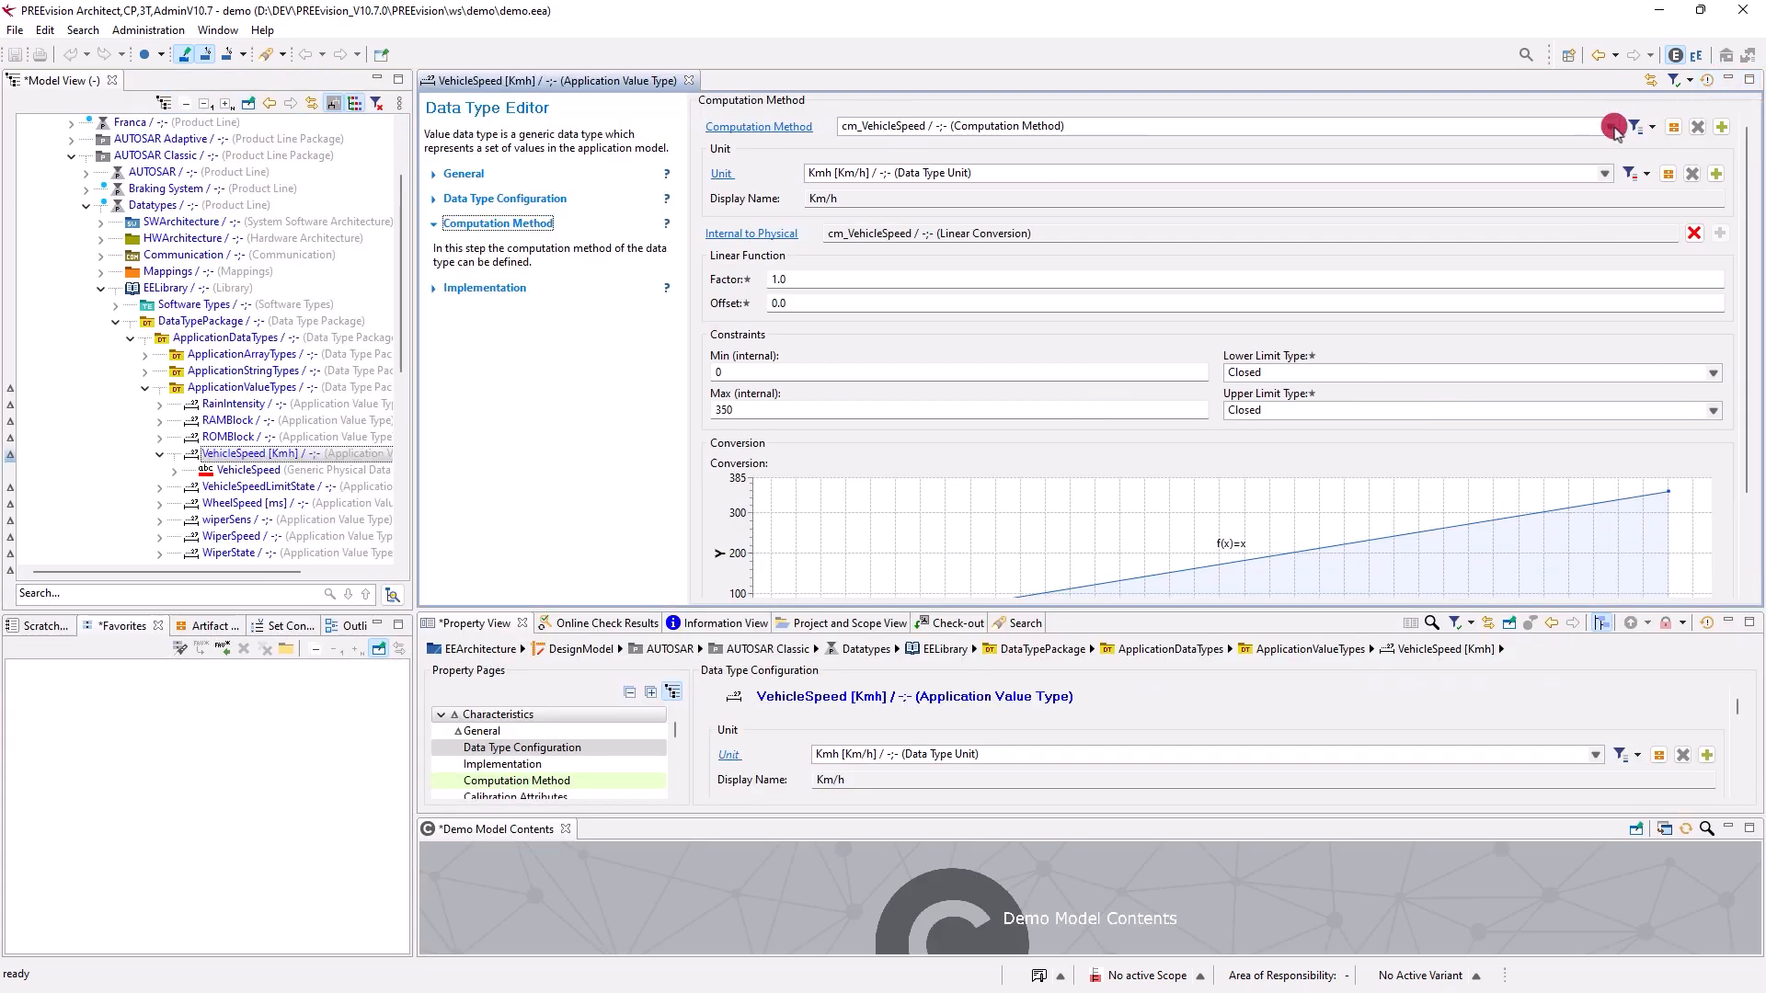
mouse_move(1378, 885)
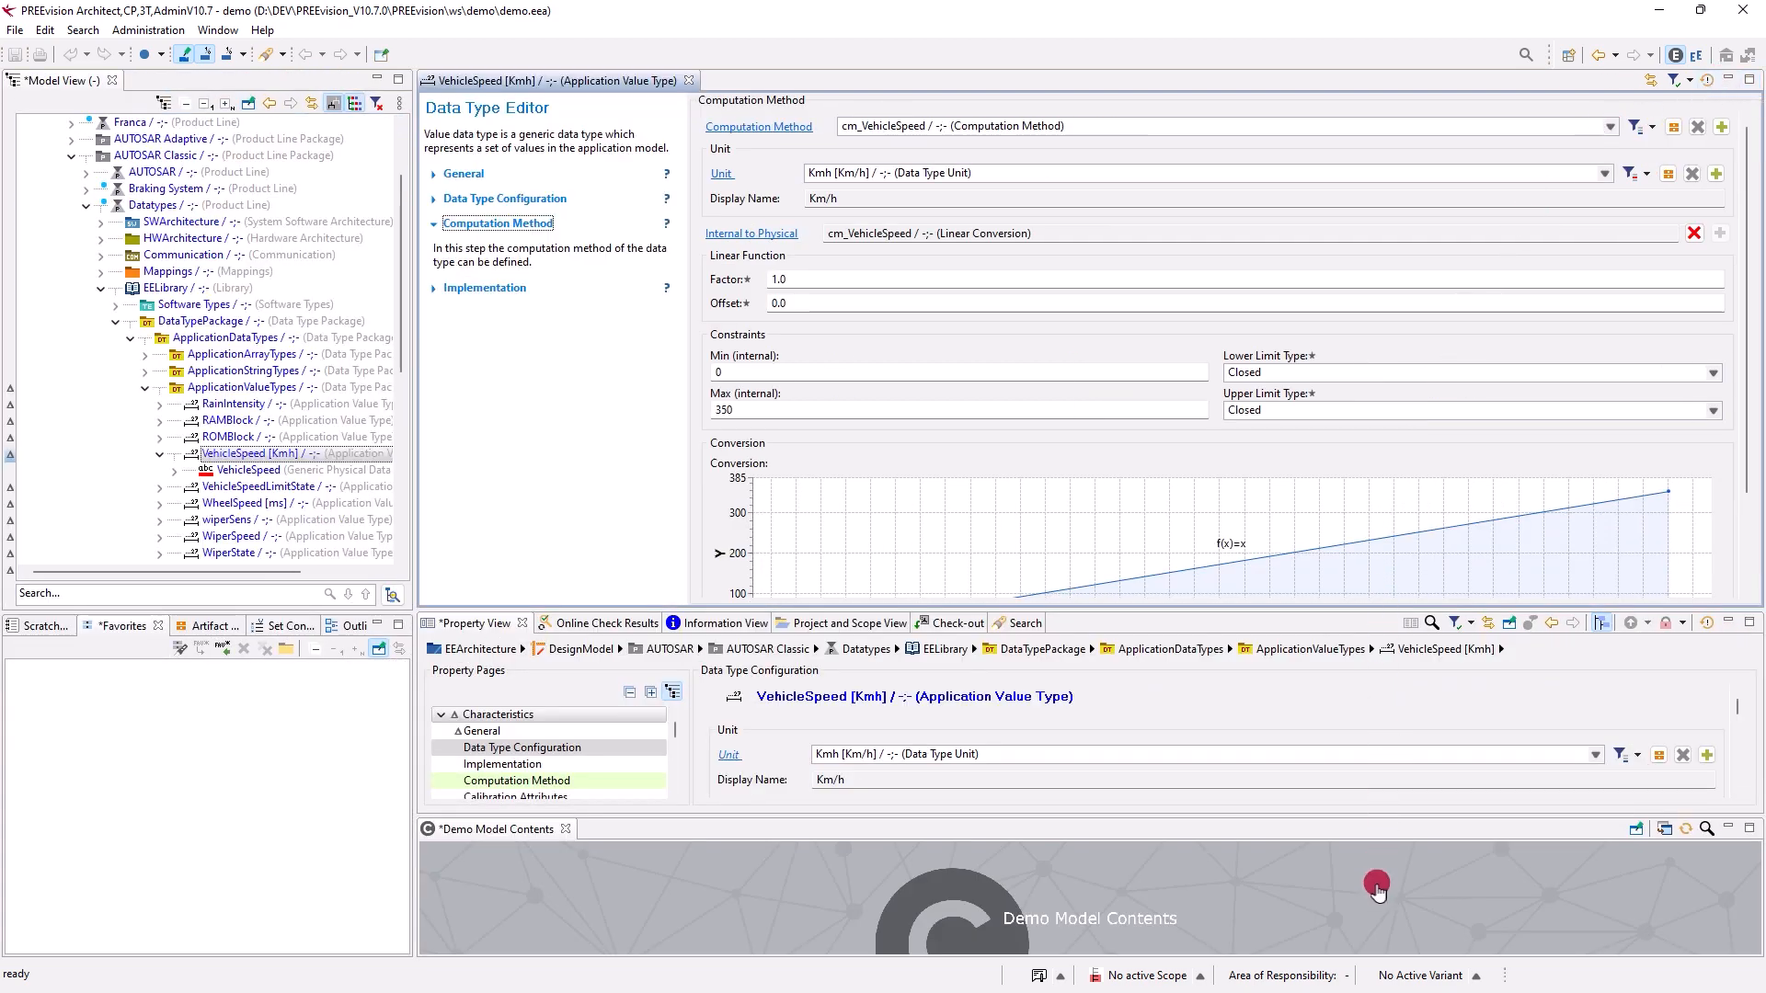